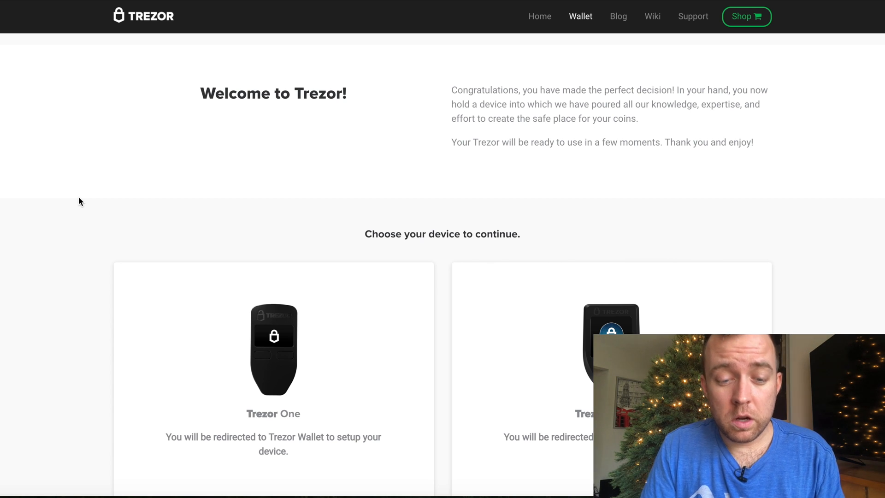
Scroll the setup page down to reach the Trezor One device card
scroll(down, 3)
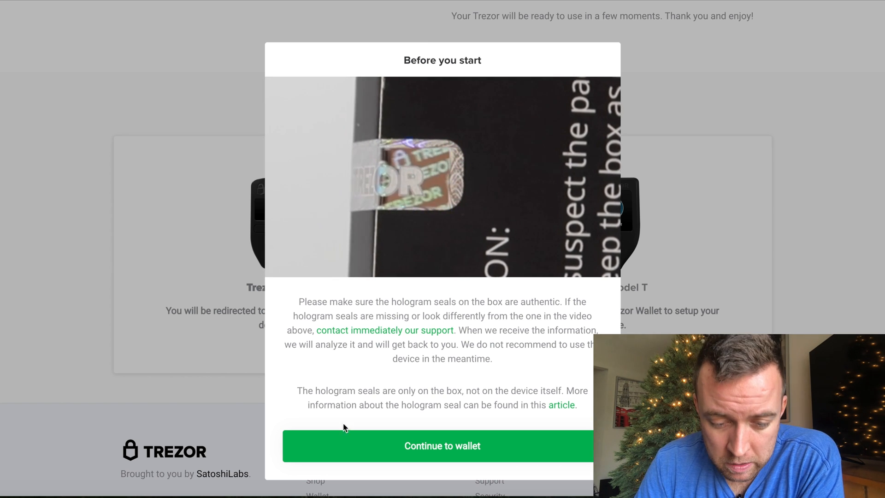
Continue past the hologram seal notice to the Welcome to Trezor page
click(442, 445)
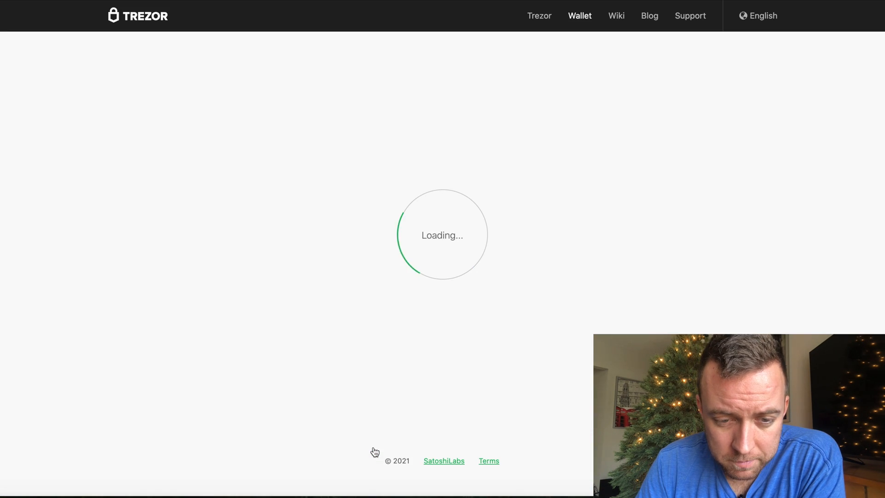
mouse_move(159, 337)
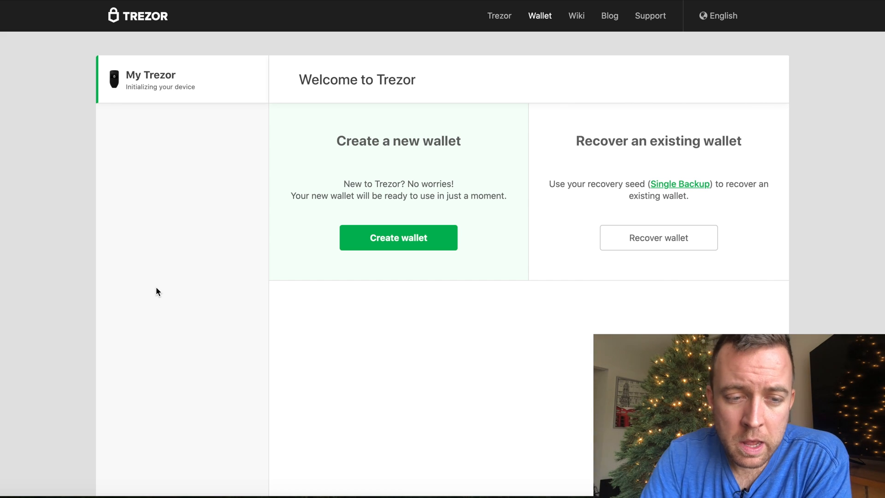
mouse_move(410, 140)
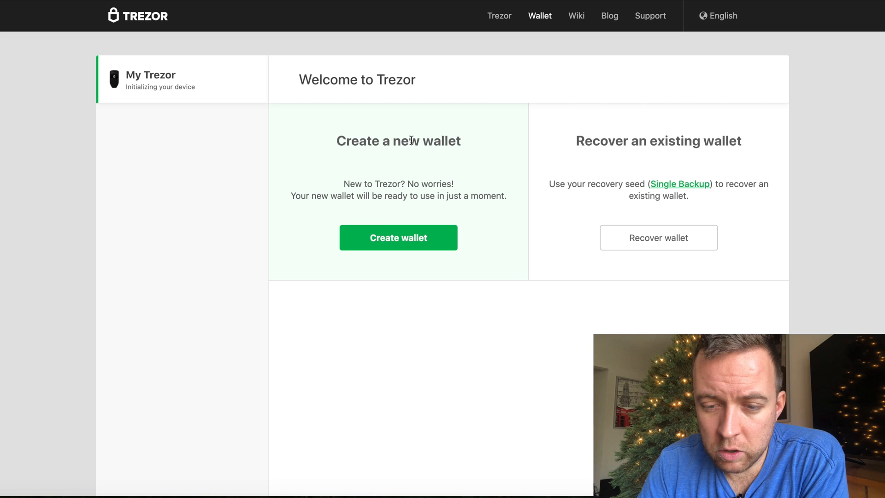
Create a brand-new wallet so the device is prepared and Bitcoin Account #1 appears
click(398, 237)
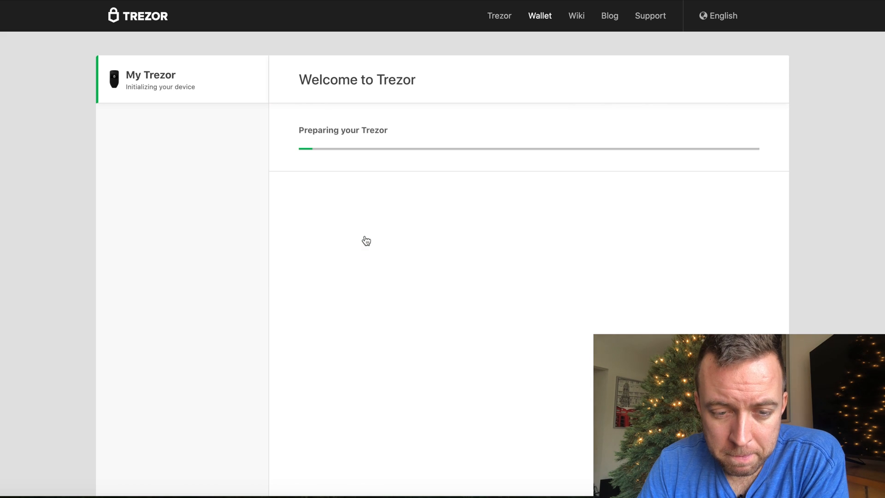
mouse_move(191, 337)
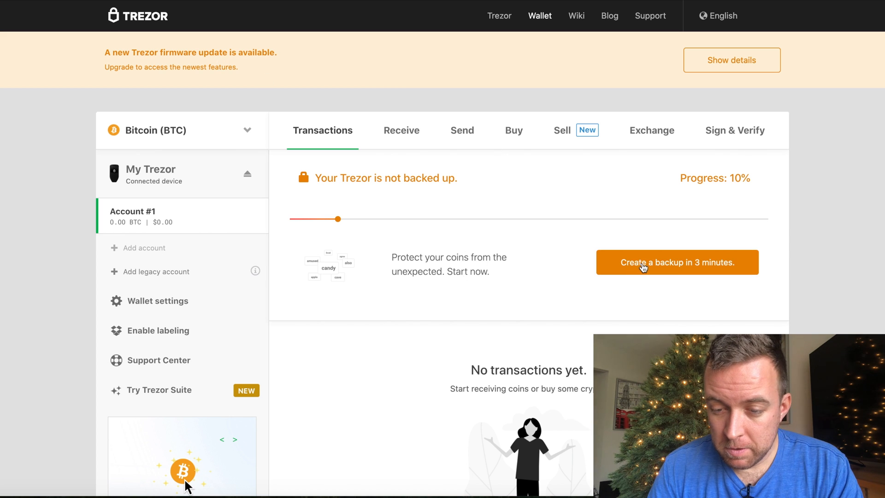
Start the 3-minute recovery seed backup and review the 'Before creating a backup' warnings
click(677, 262)
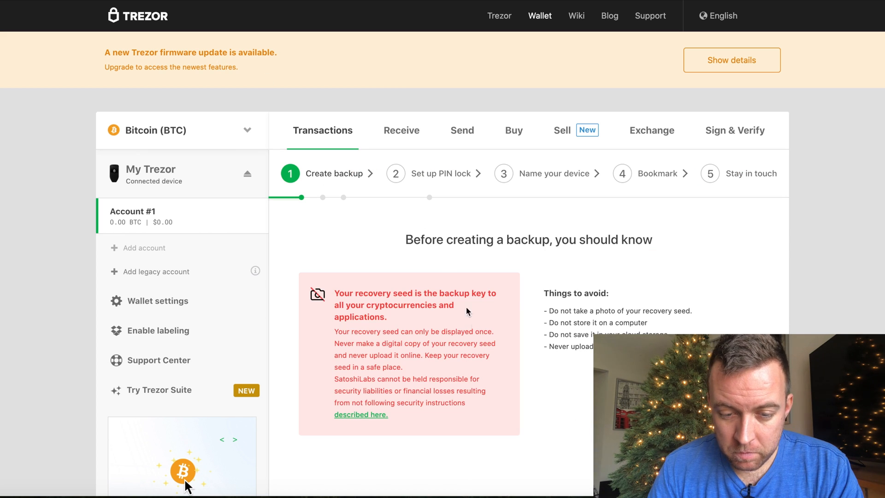
scroll(down, 3)
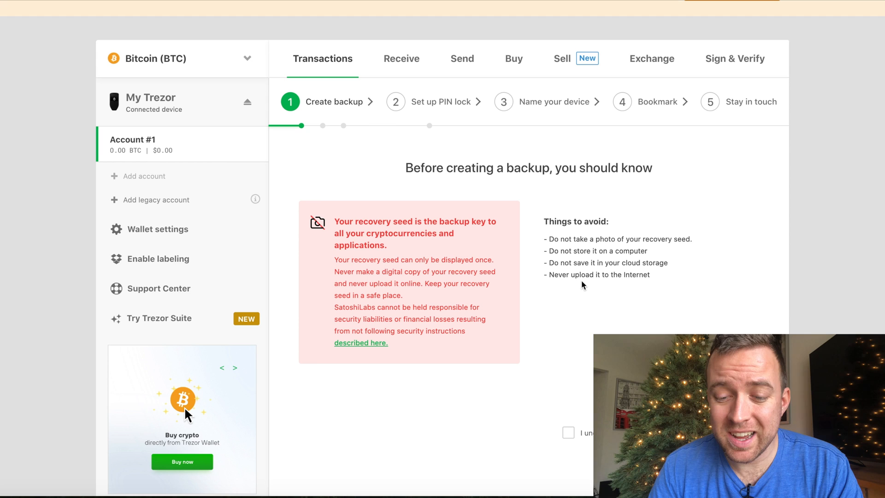
mouse_move(586, 293)
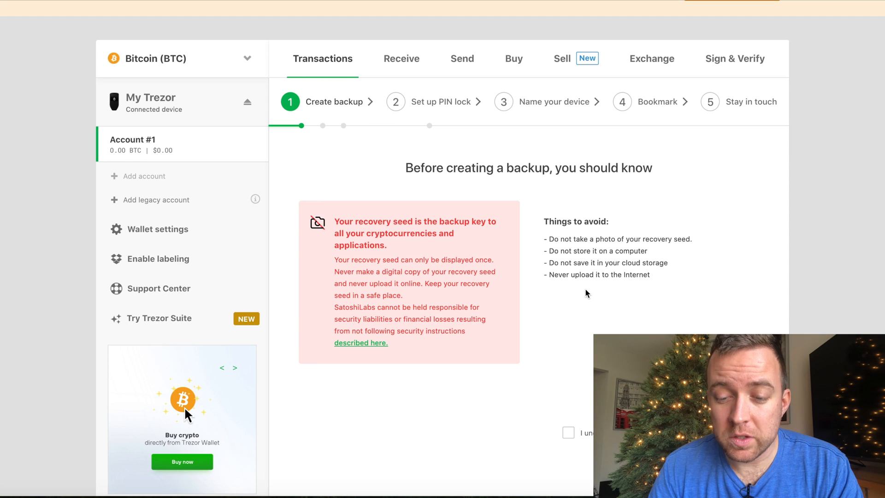
mouse_move(547, 234)
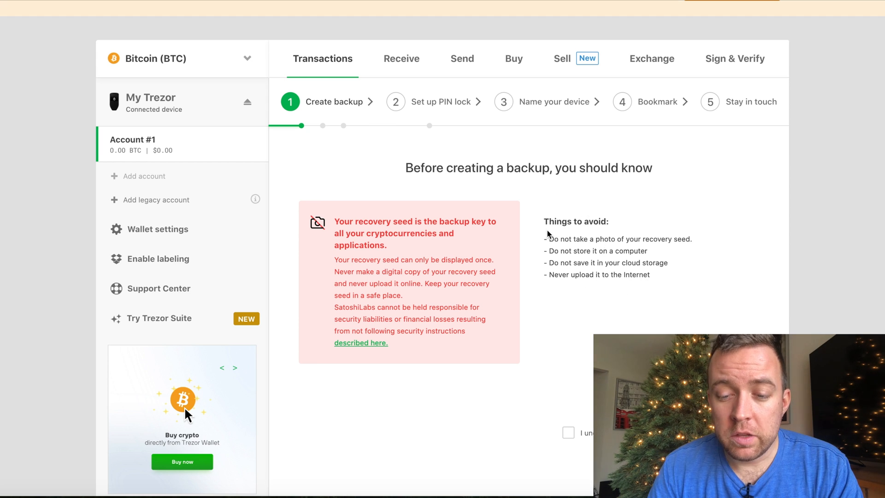